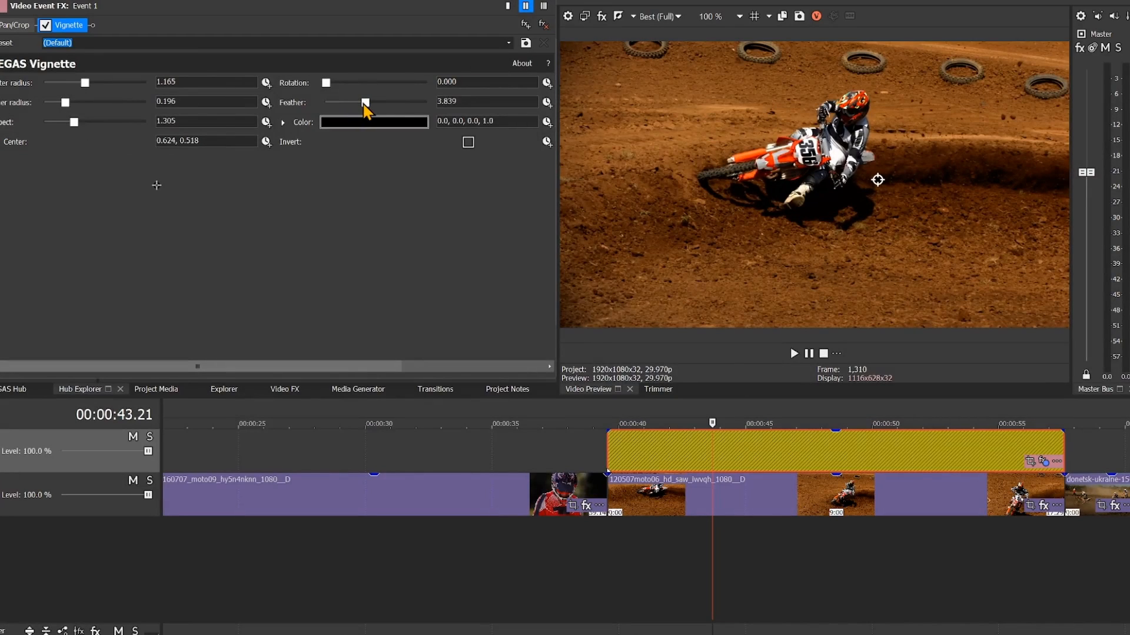
- Soften the vignette edge with the Feather slider, then bring up the adjustment event's options
drag(364, 102, 407, 102)
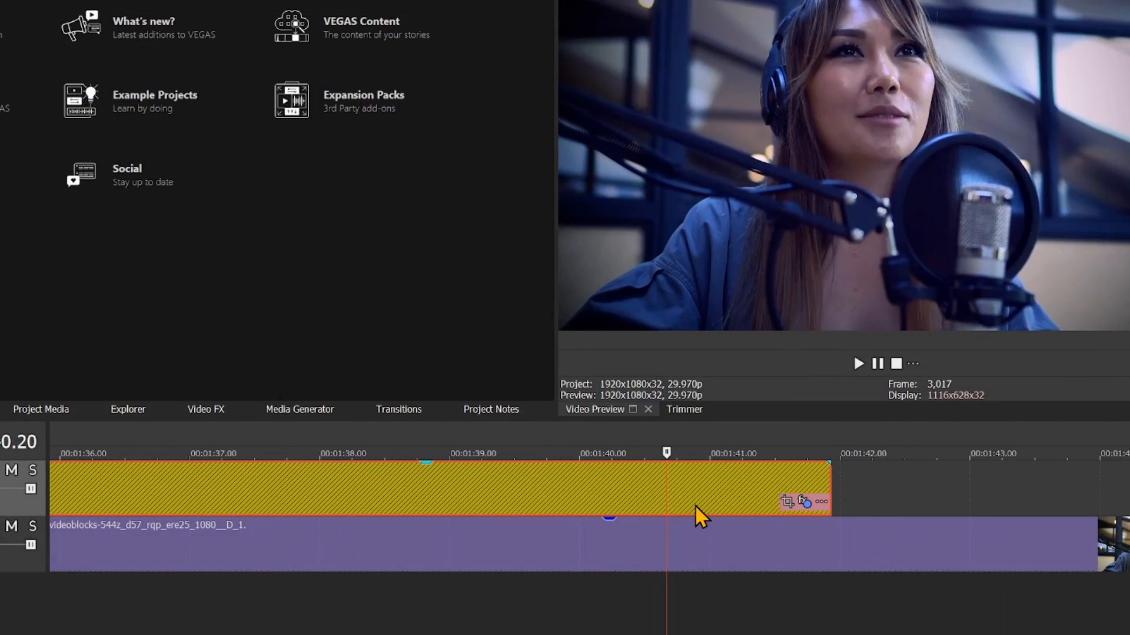
right_click(702, 515)
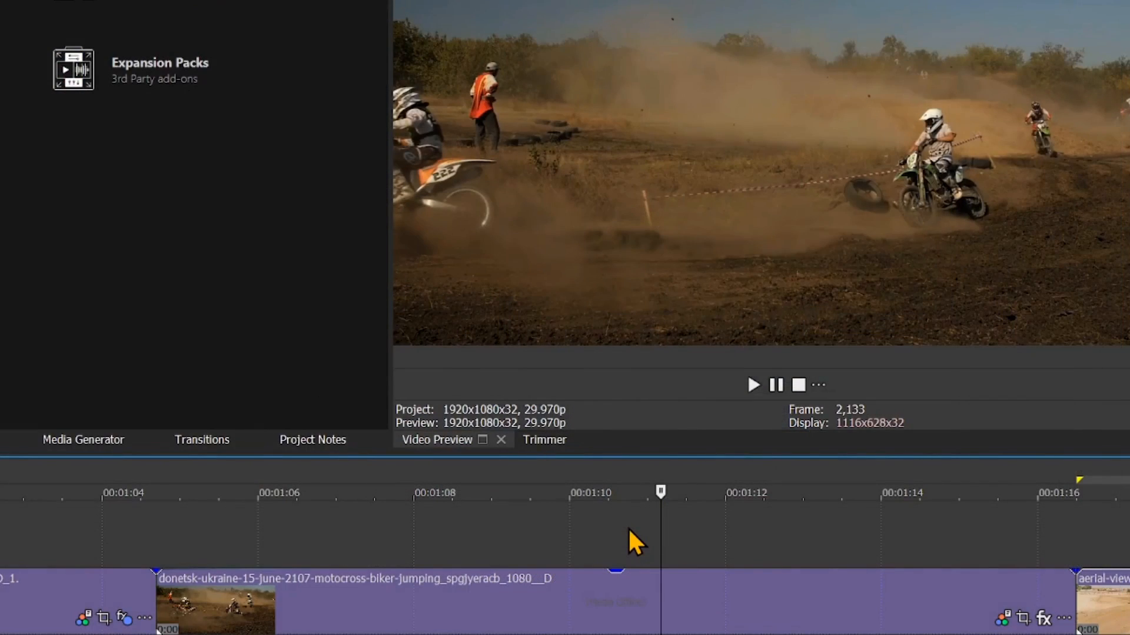
- Insert an adjustment event on the empty track above the motocross clip
right_click(634, 540)
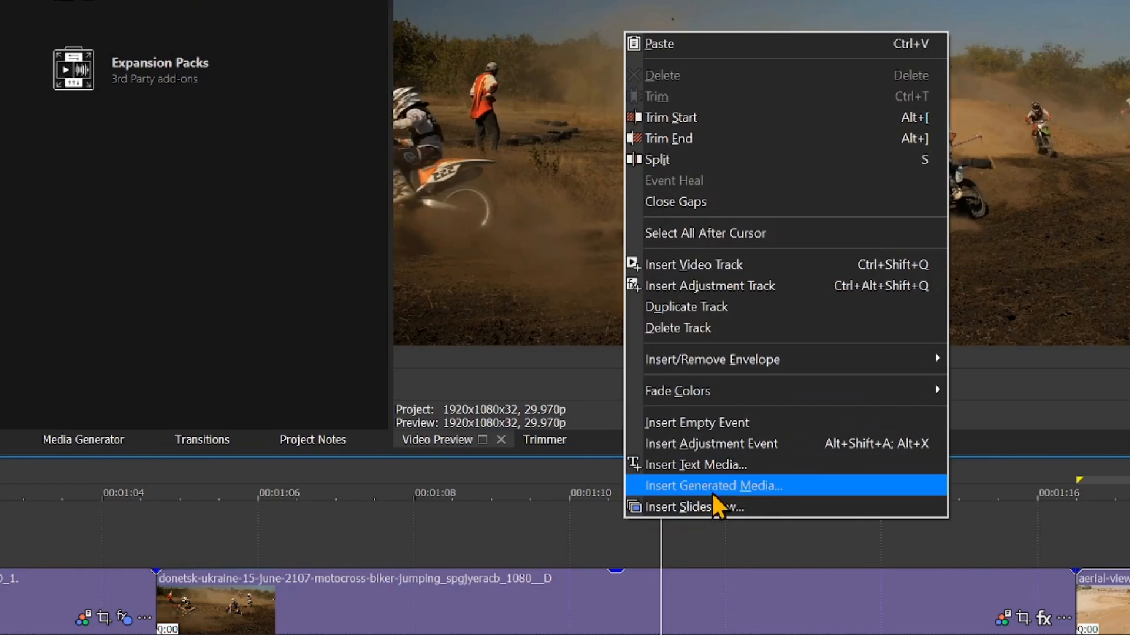
click(711, 486)
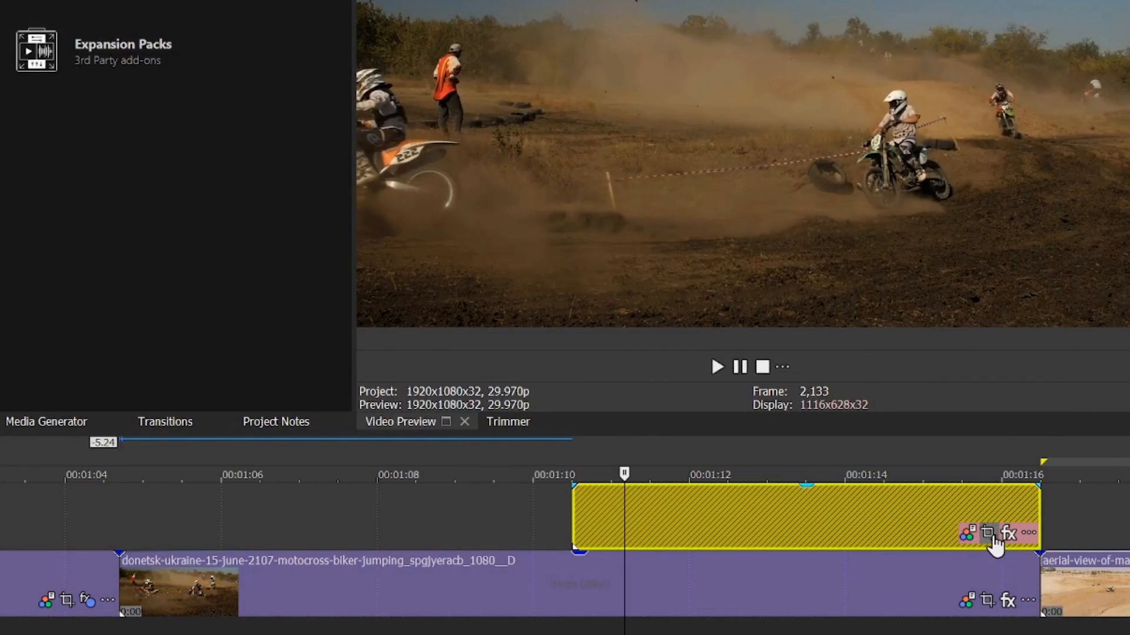
mouse_move(989, 533)
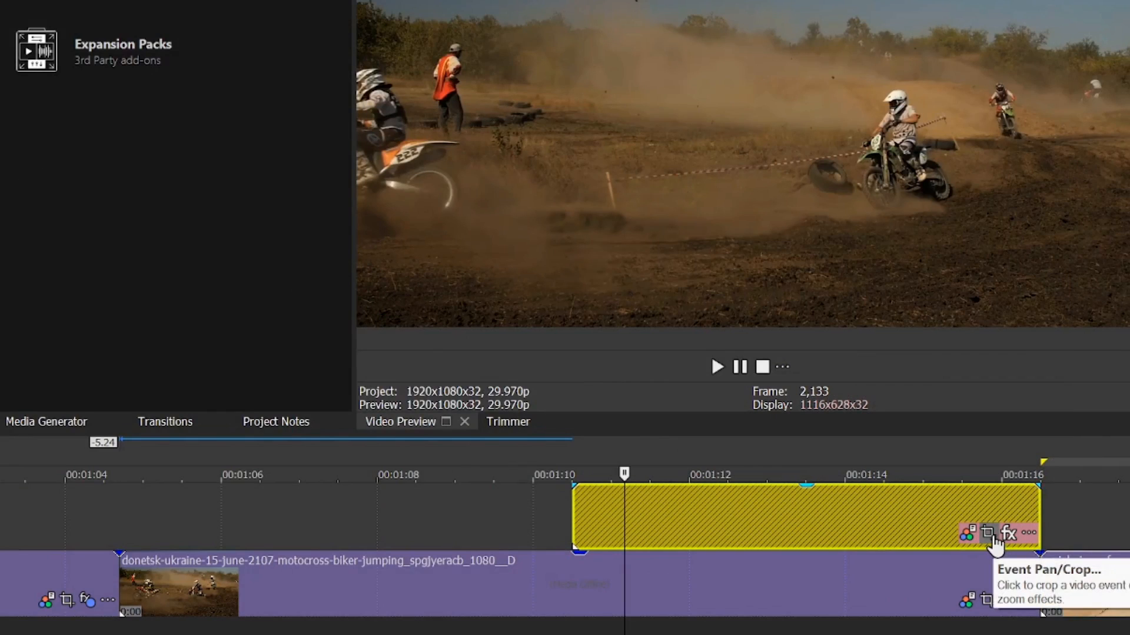
- Open Event Pan/Crop on the new adjustment event to zoom the motocross shot
click(987, 534)
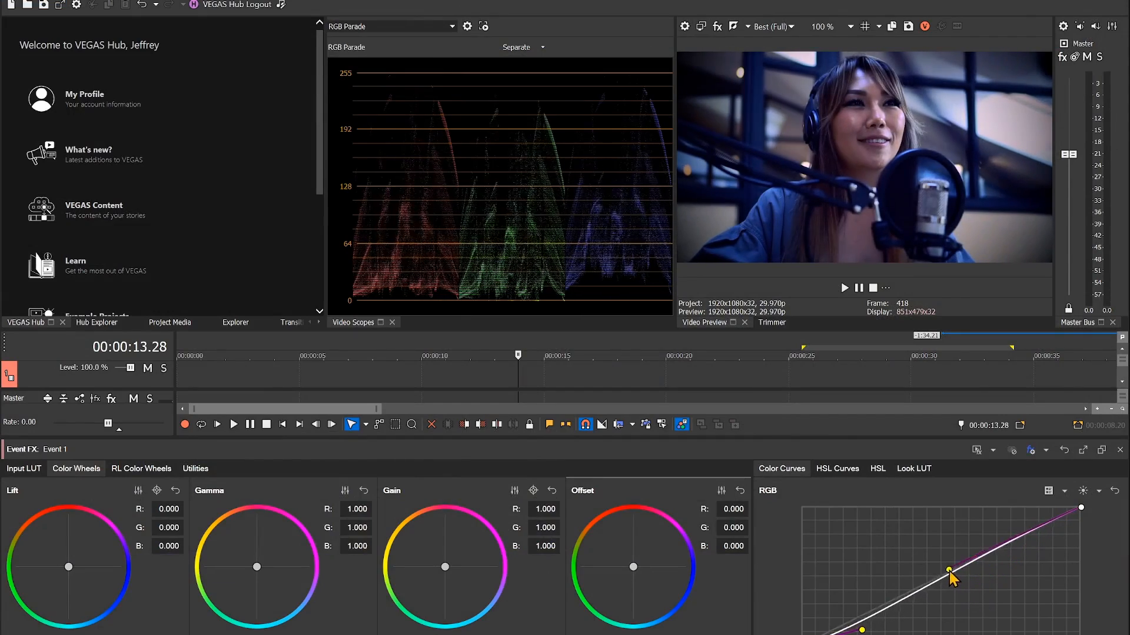
- Bend a point on the RGB Color Curves graph, then bring up the adjustment event's options
drag(951, 572, 942, 563)
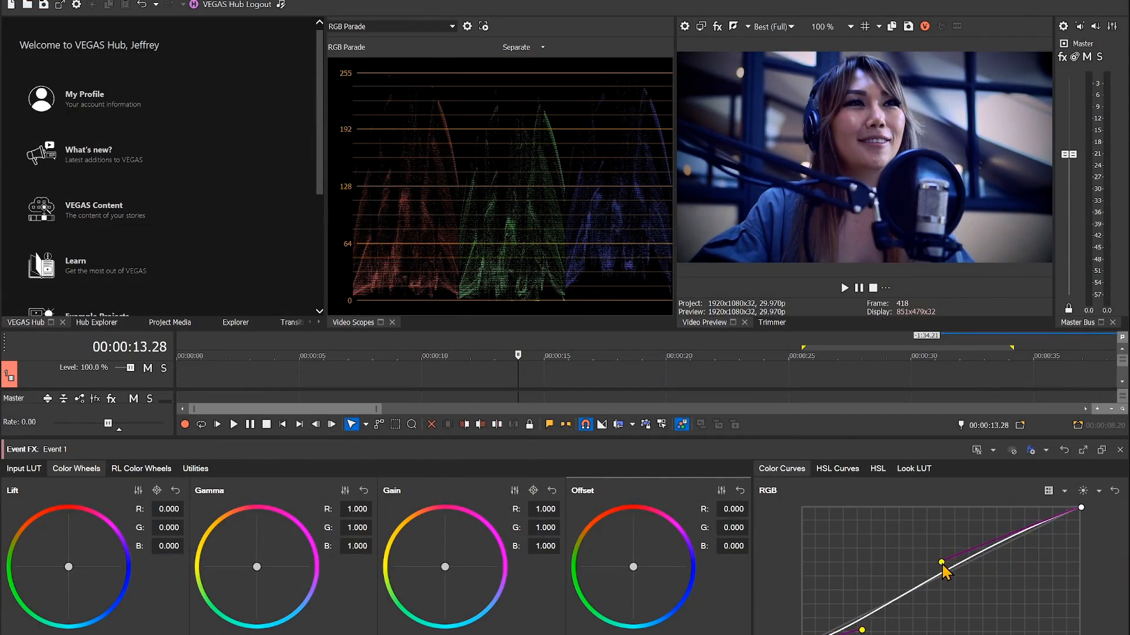
right_click(374, 537)
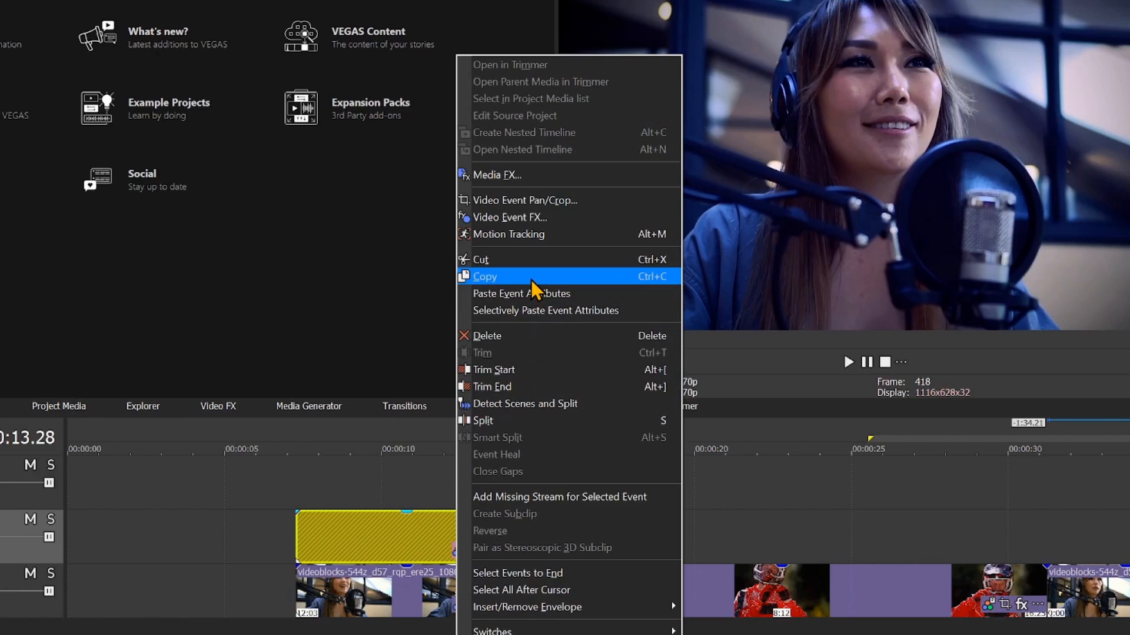